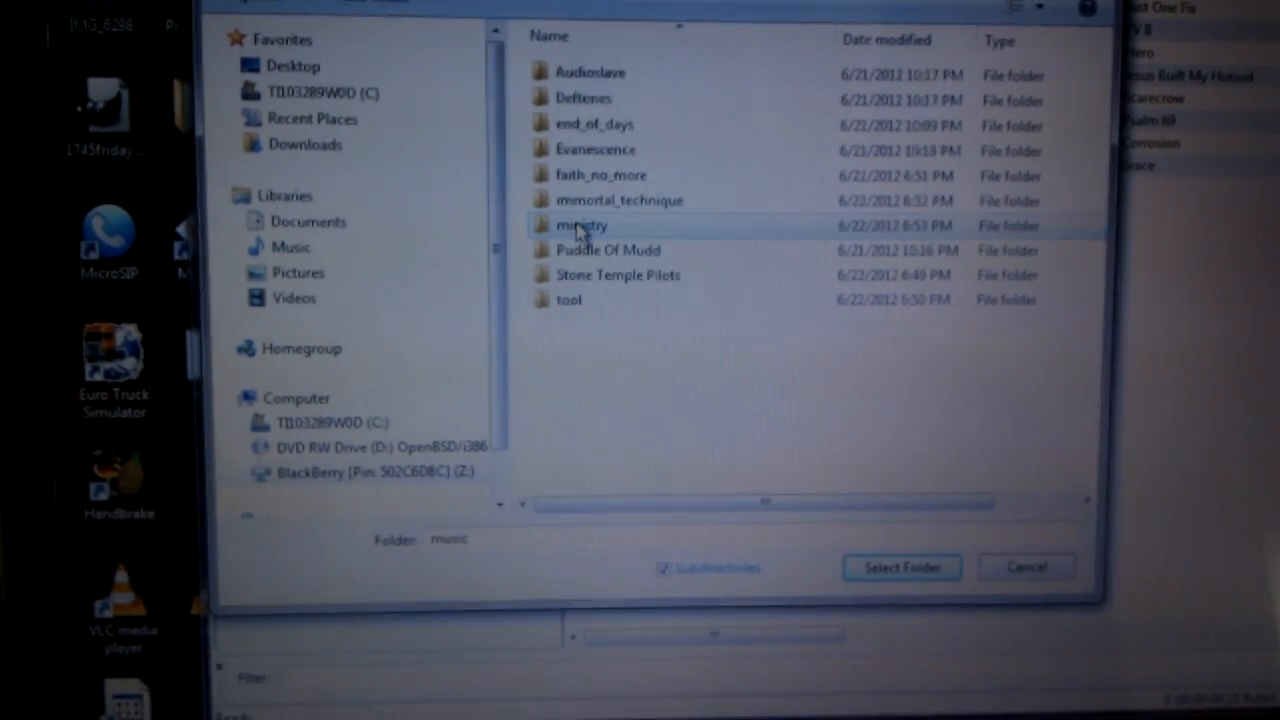
Load the tool/lateralus folder so its tracks appear in the file list
{"action": "double_click", "coordinate": [568, 300]}
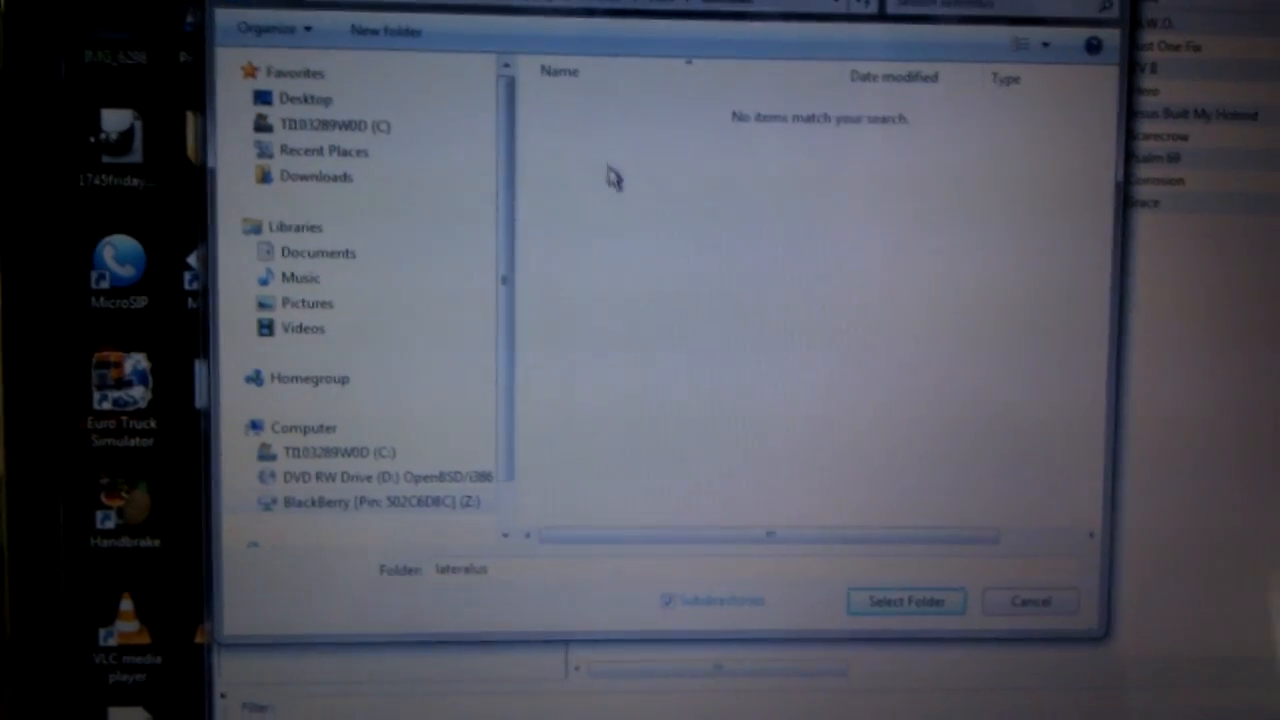
{"action": "left_click", "coordinate": [906, 600]}
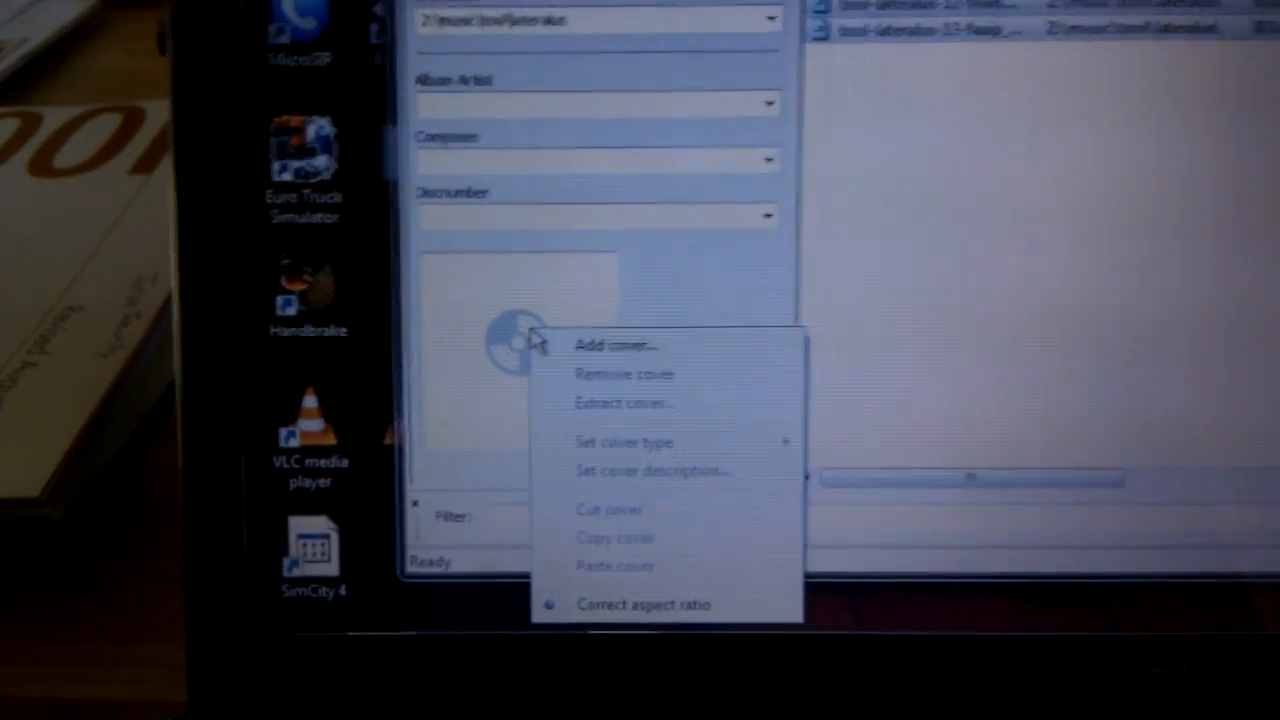
Choose Add cover... from the empty cover area of the tag panel
{"action": "left_click", "coordinate": [614, 344]}
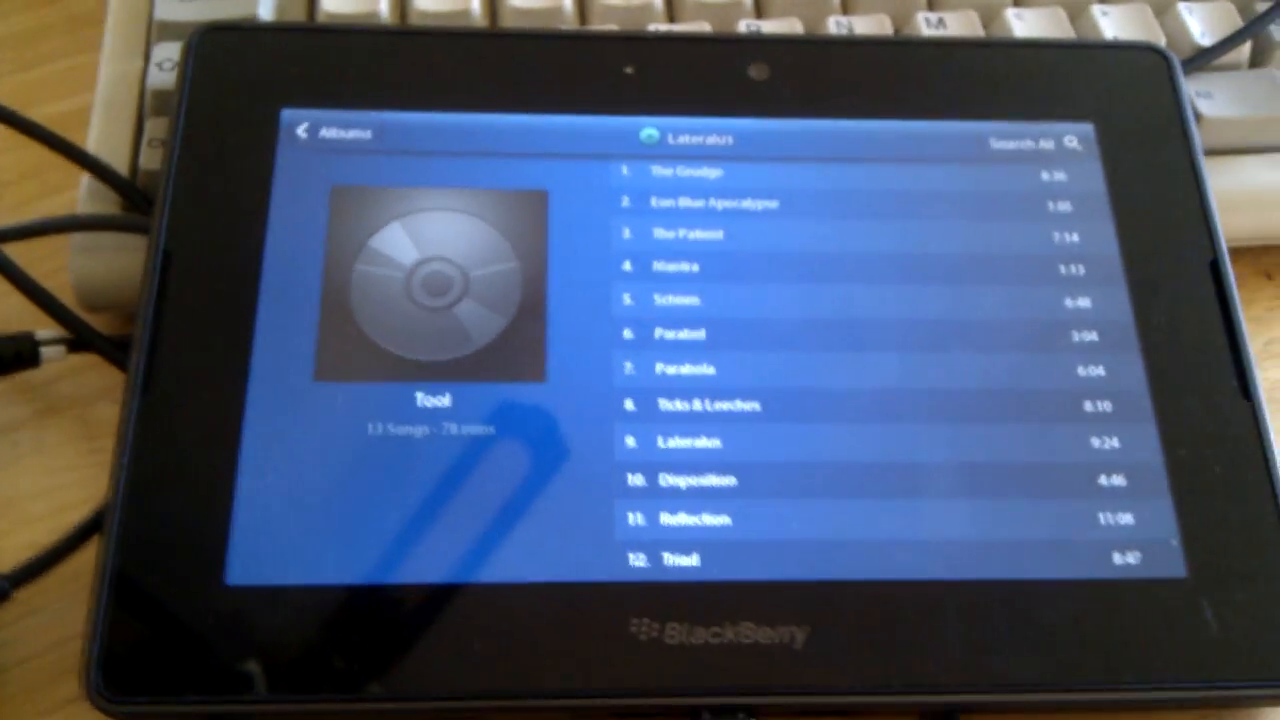
Go back from the Lateralus track list to the Albums grid
{"action": "left_click", "coordinate": [330, 136]}
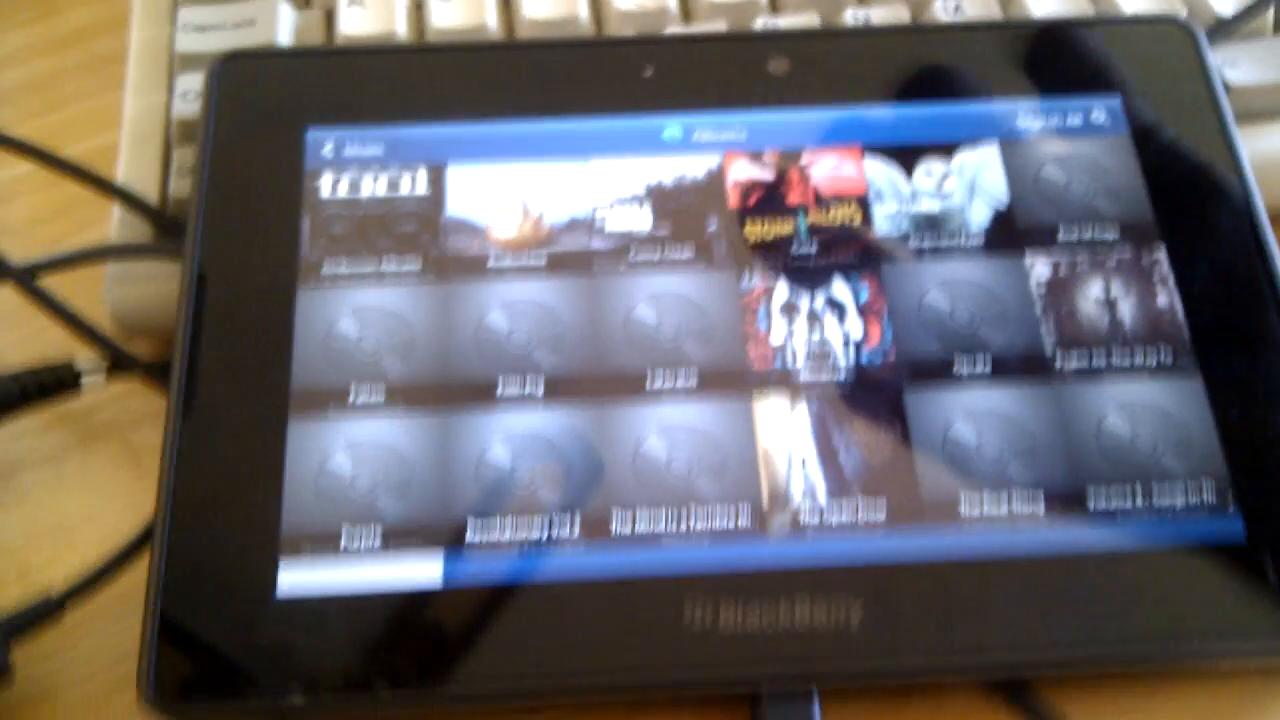